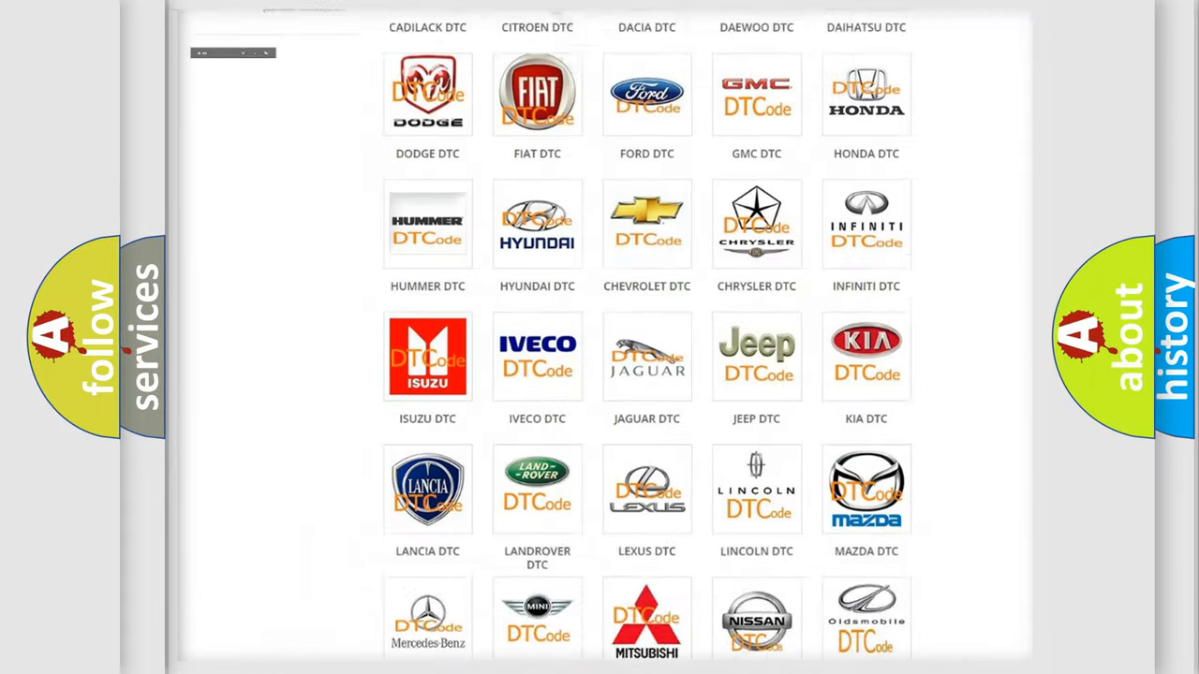
Open the Jeep DTC page and scroll through its code subcategories, then back to the top.
{"action": "scroll", "scroll_direction": "up", "scroll_amount": 3}
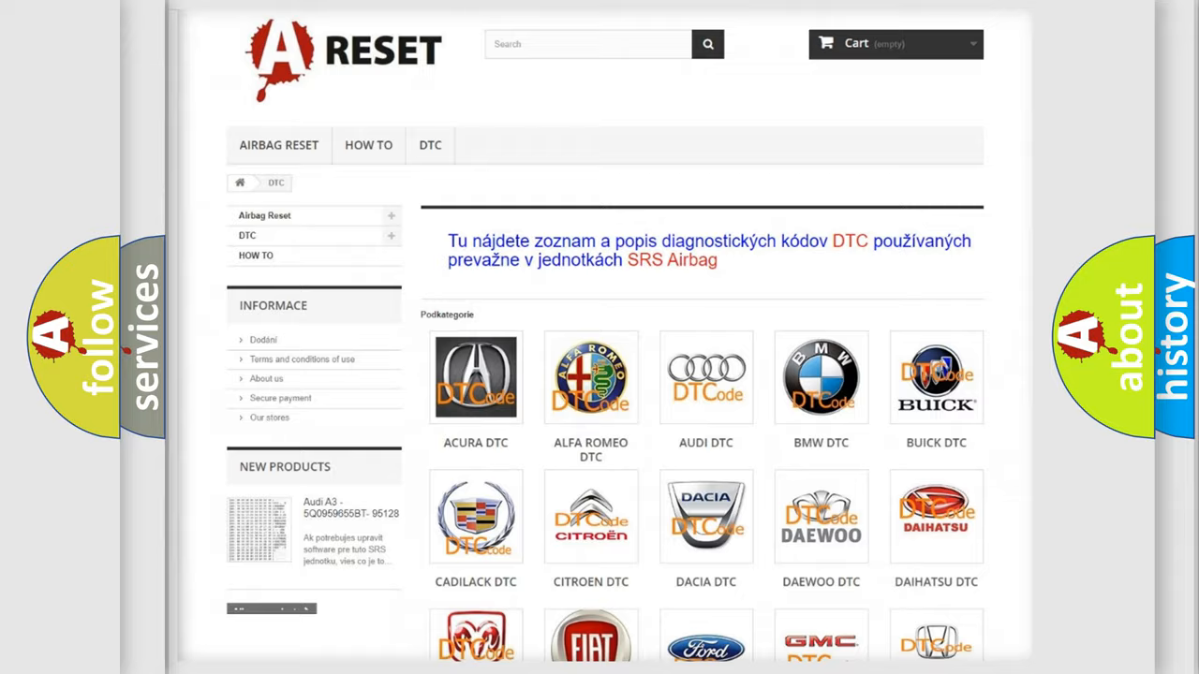
{"action": "scroll", "scroll_direction": "down", "scroll_amount": 3}
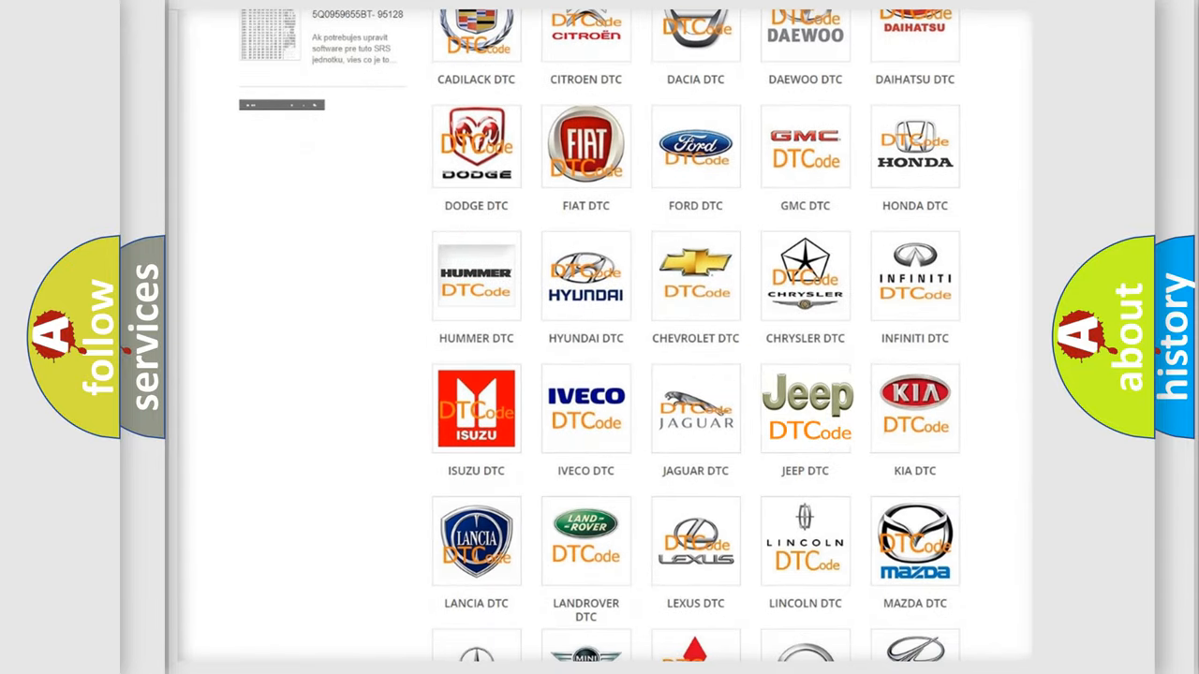
{"action": "left_click", "coordinate": [805, 408]}
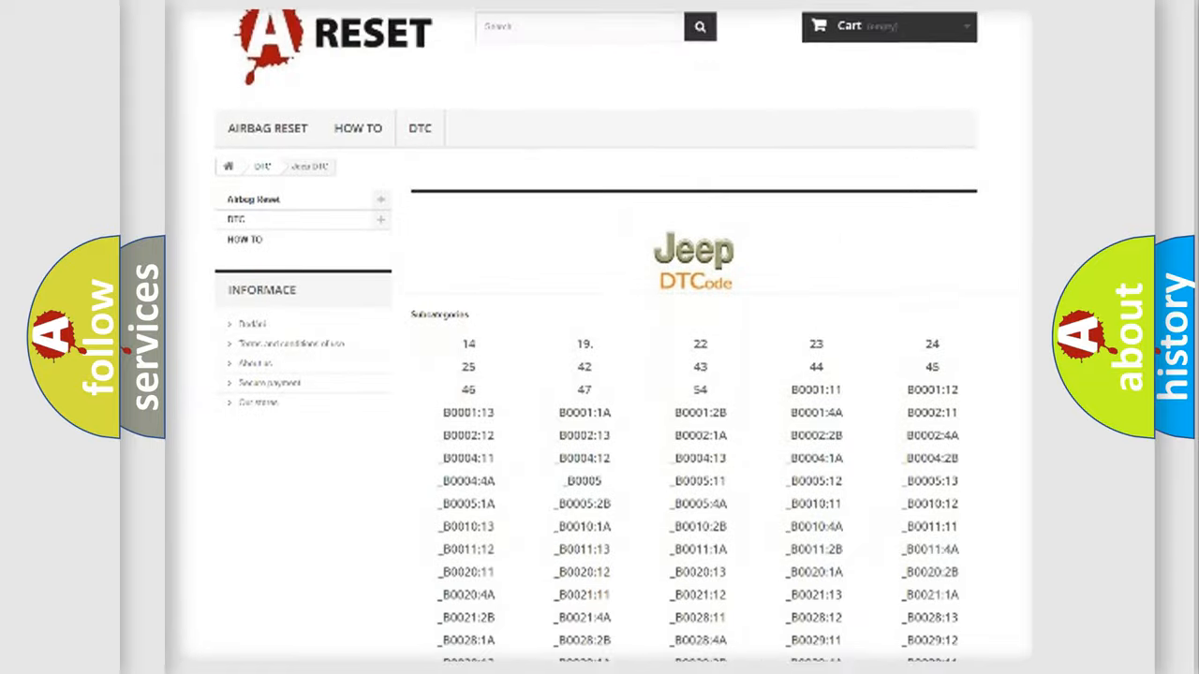
{"action": "scroll", "scroll_direction": "down", "scroll_amount": 3}
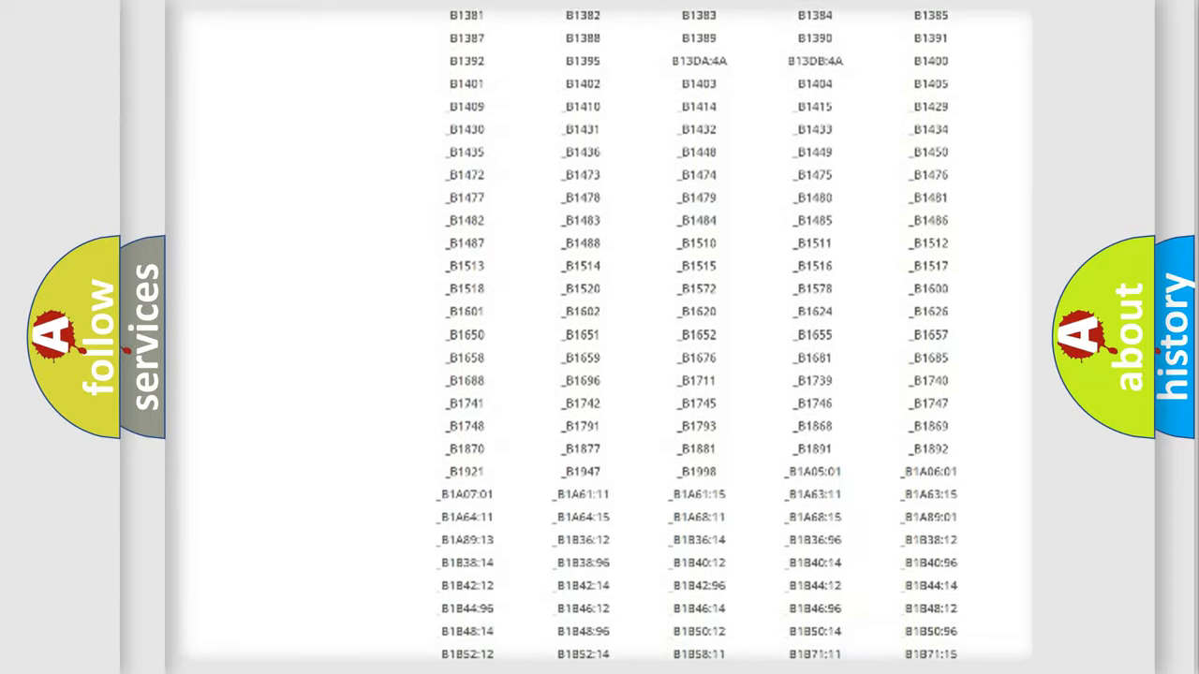
{"action": "scroll", "scroll_direction": "up", "scroll_amount": 3}
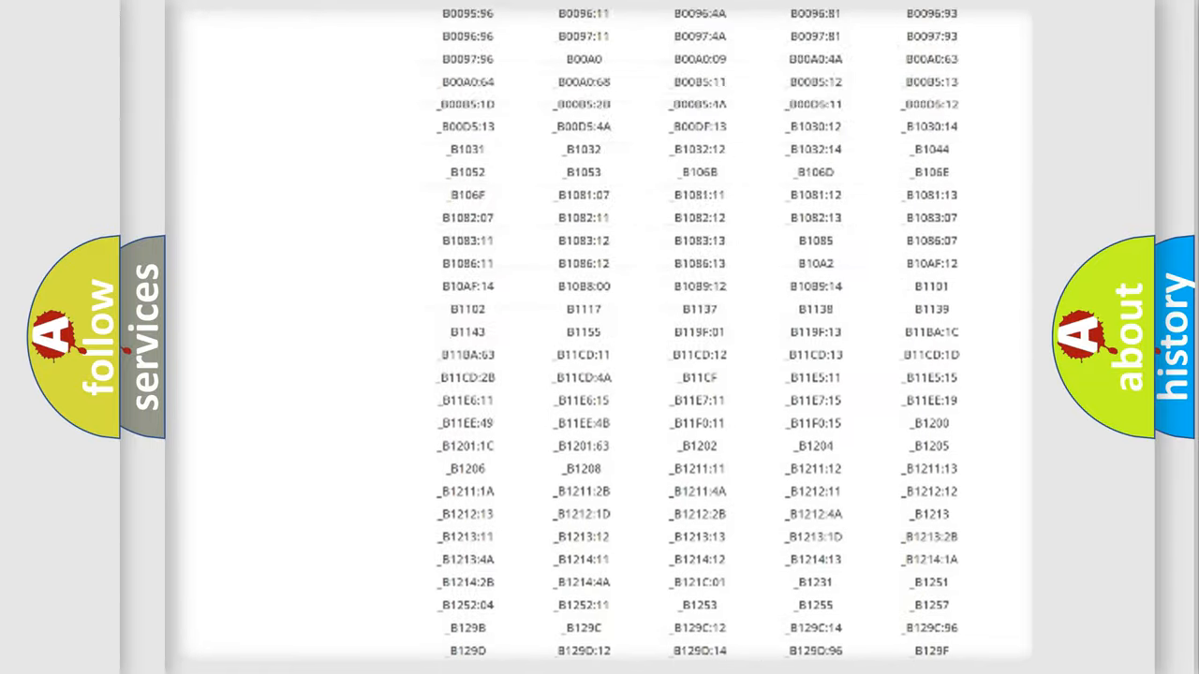
{"action": "scroll", "scroll_direction": "up", "scroll_amount": 3}
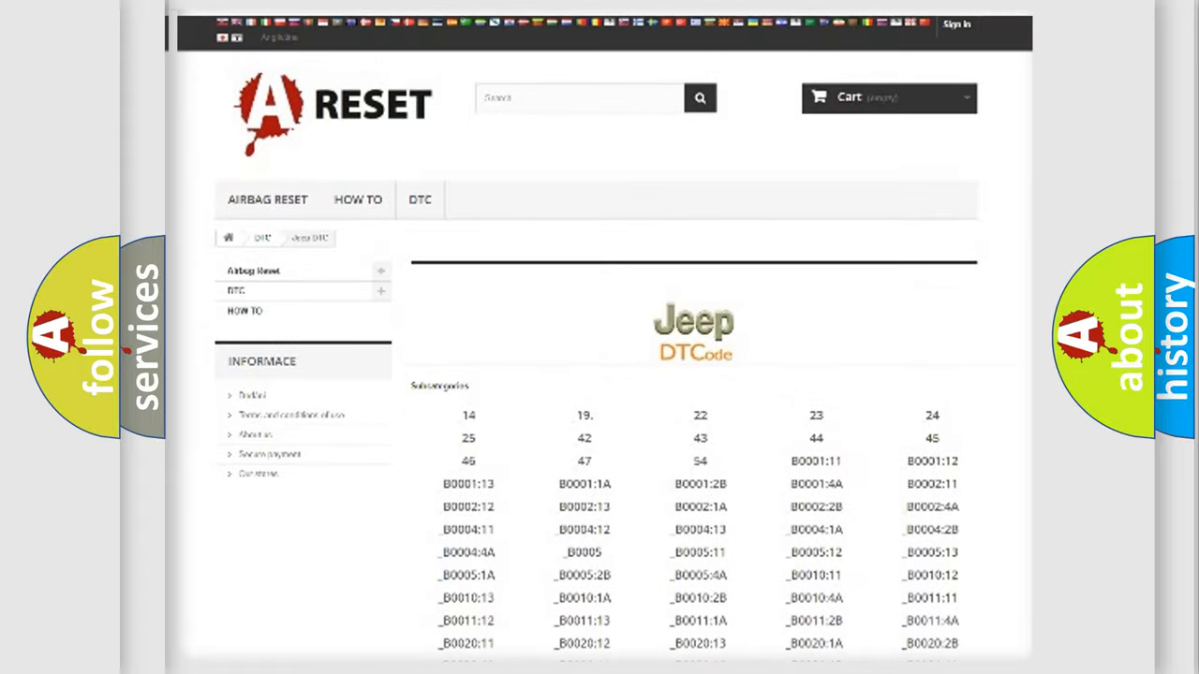